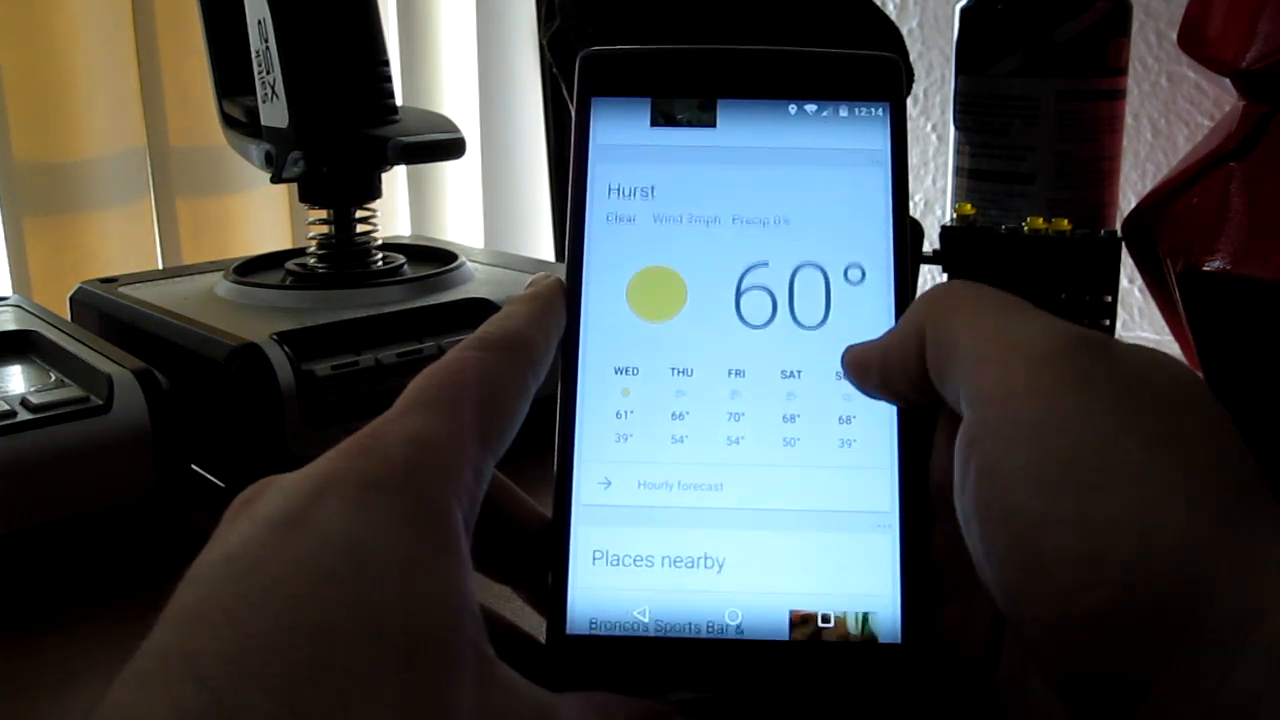
Return to the launcher home screen with the Social folder, Maps, Play Store and Camera.
click(735, 617)
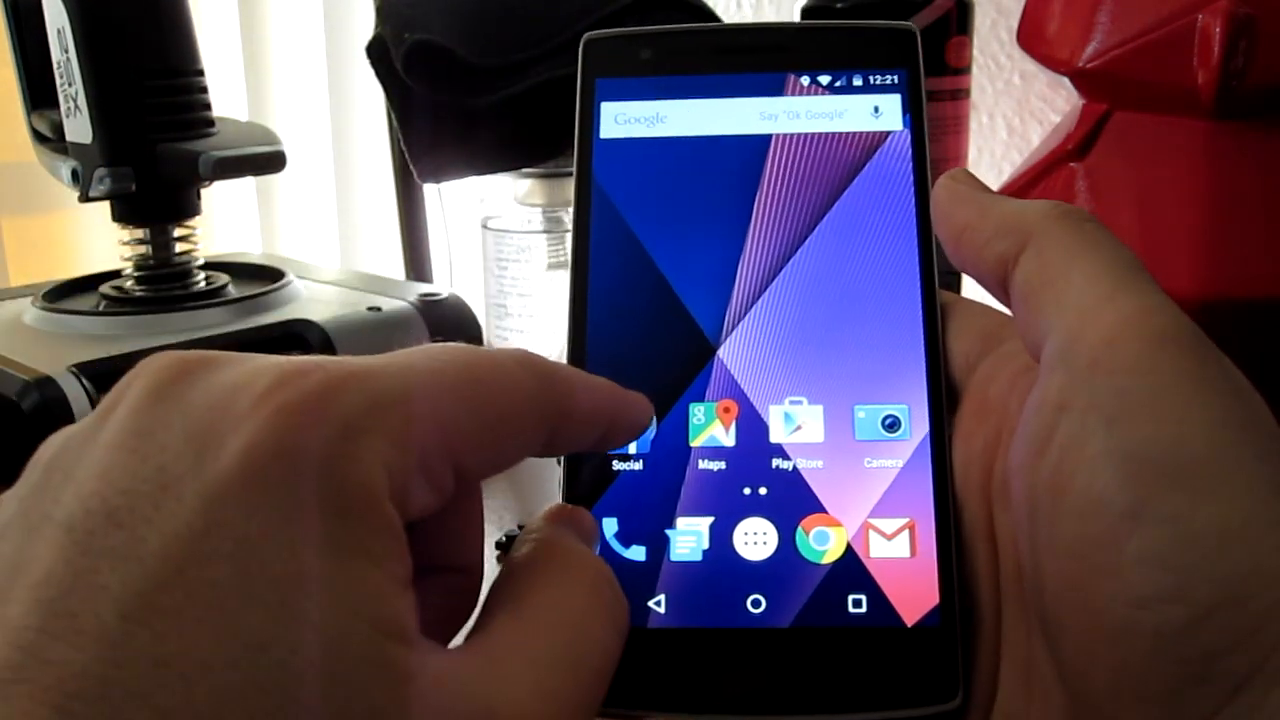
Open the Social folder, then Twitter's Play Store listing.
click(627, 430)
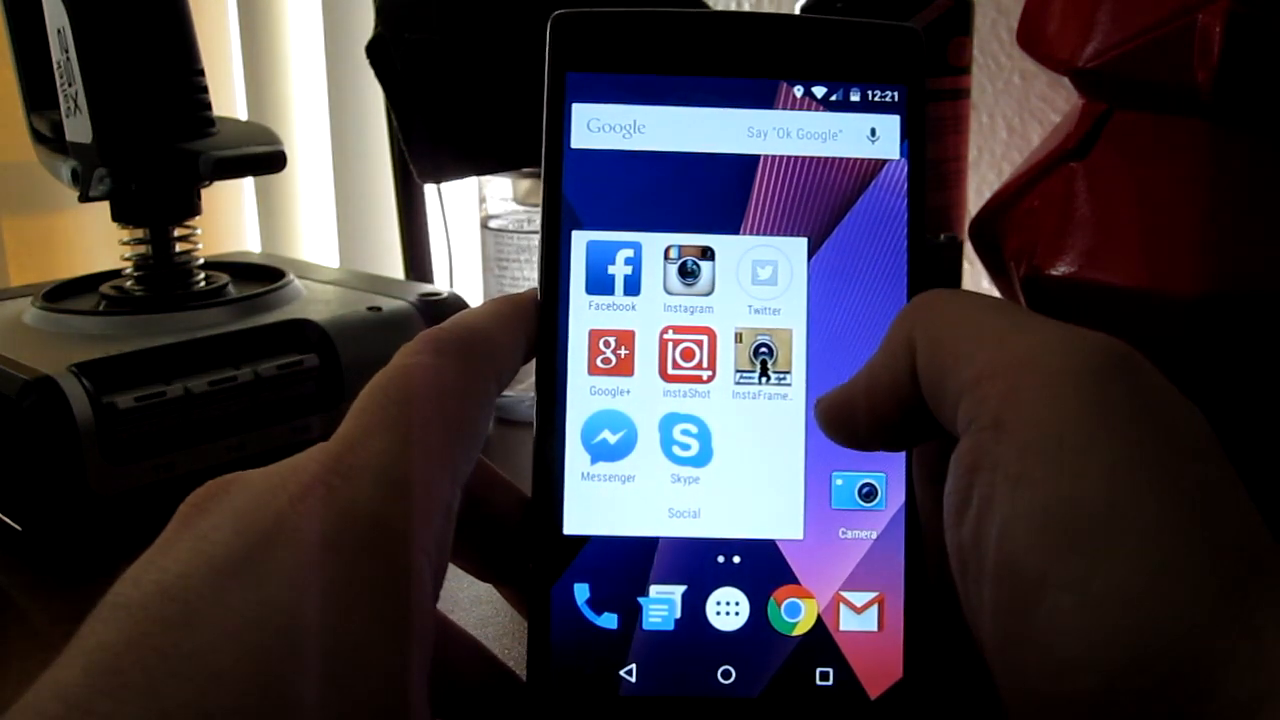
click(763, 363)
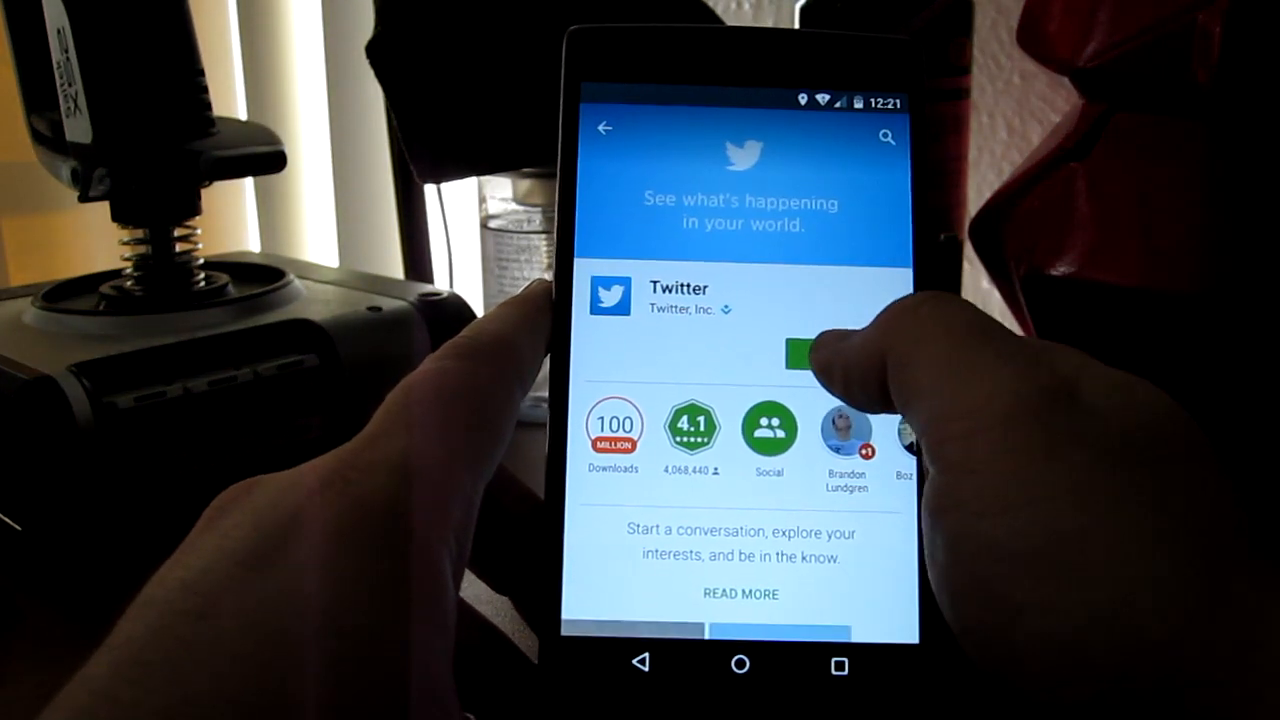
click(800, 350)
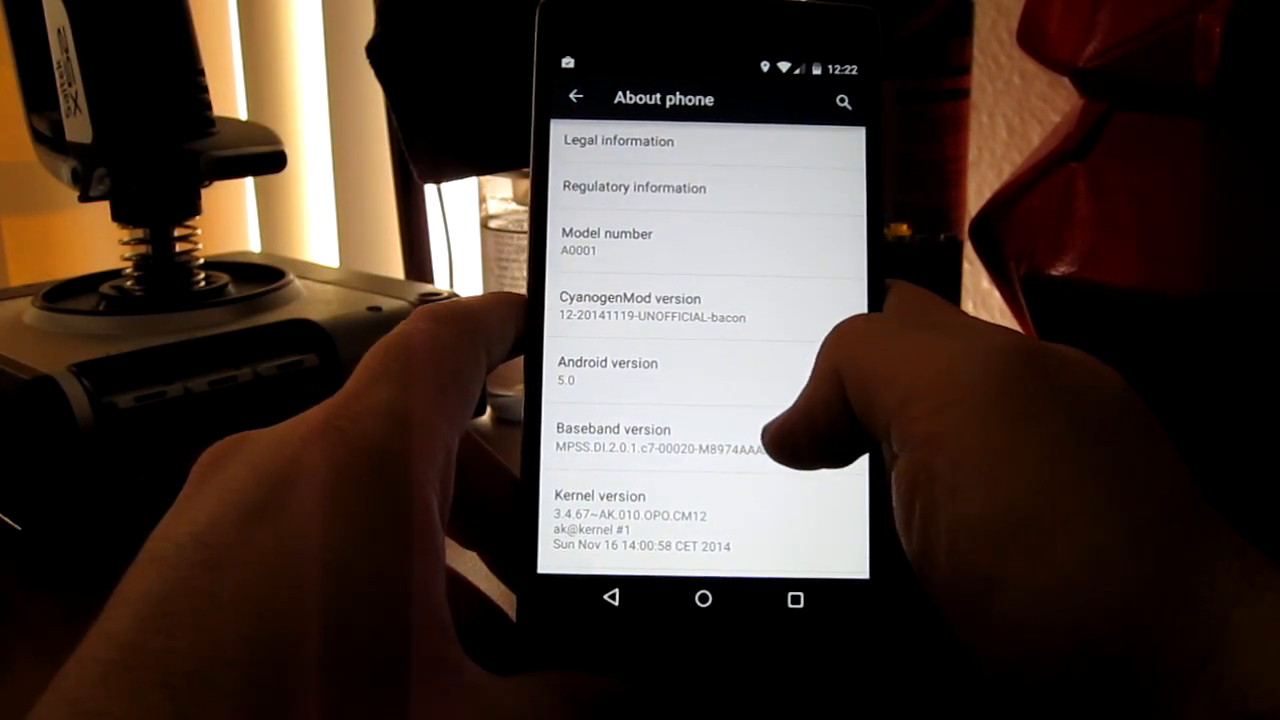
Show recent apps with Gmail, Messenger, Twitter and Settings cards.
scroll(down, 3)
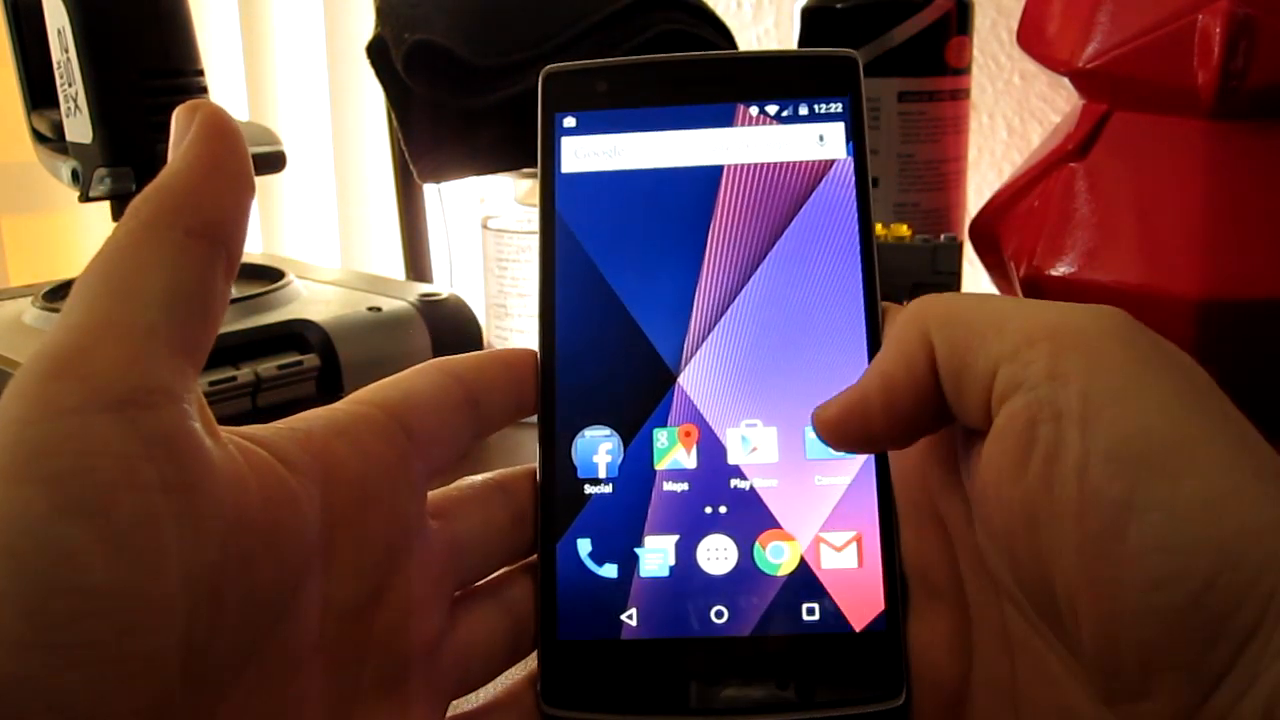
click(810, 613)
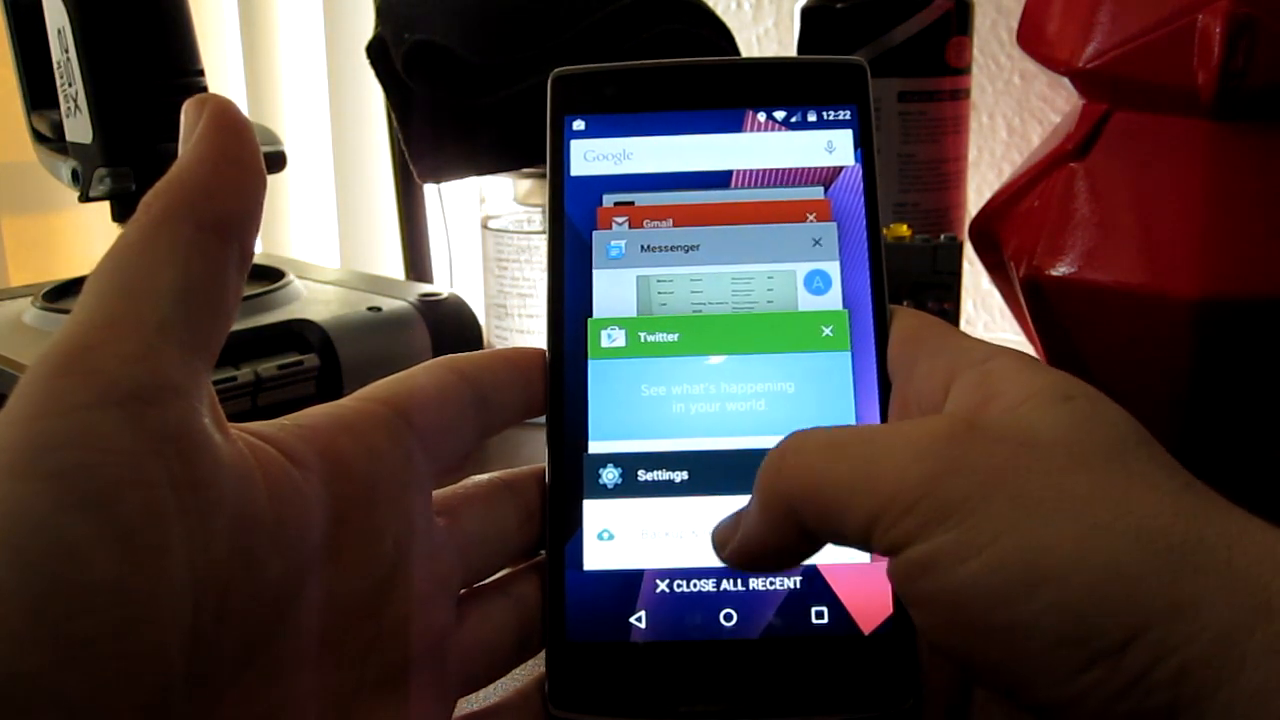